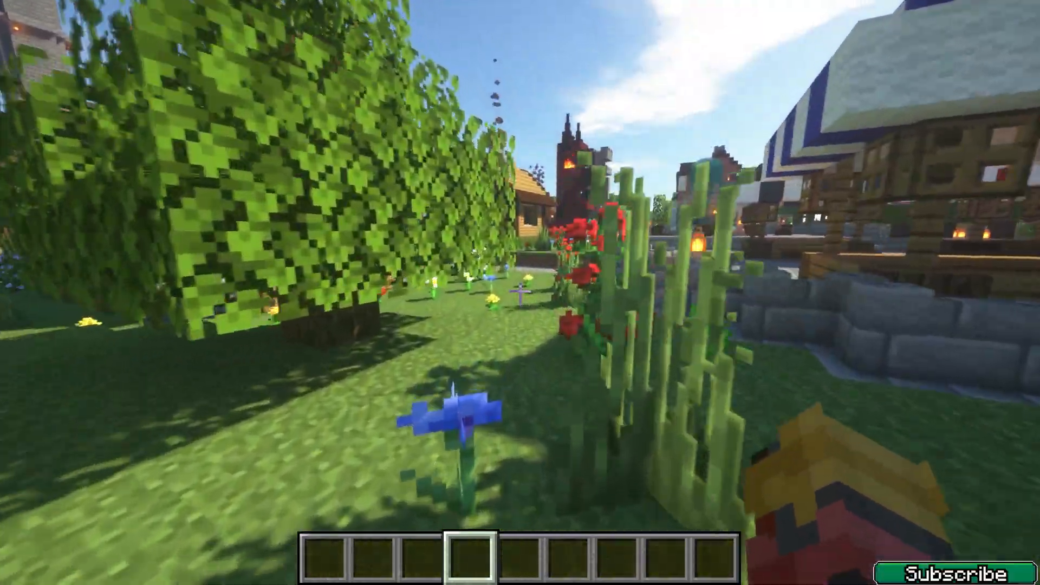
mouse_move(520, 293)
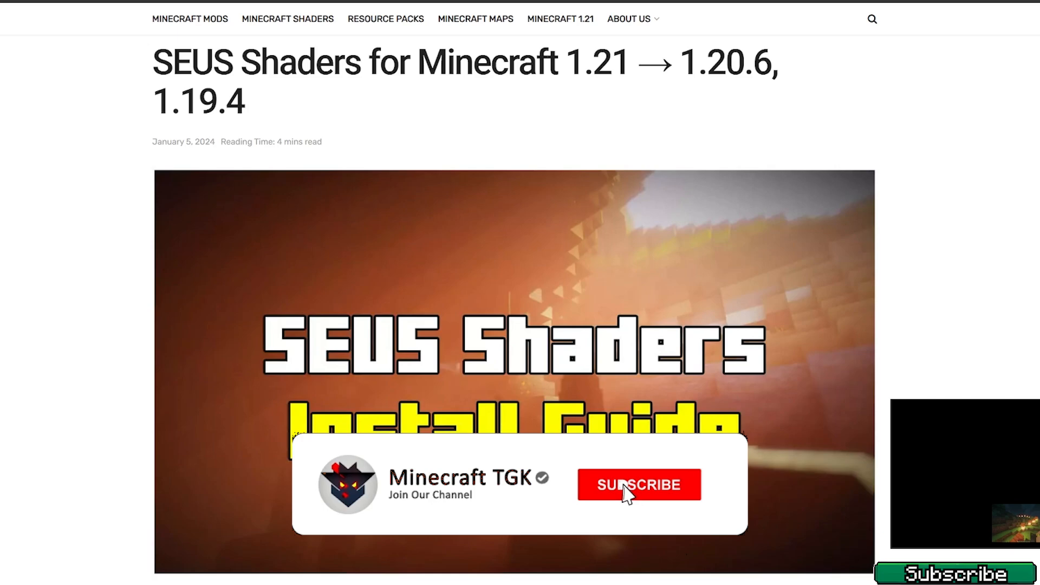
Scroll down the SEUS Shaders page to the links in its Downloads section.
left_click(639, 484)
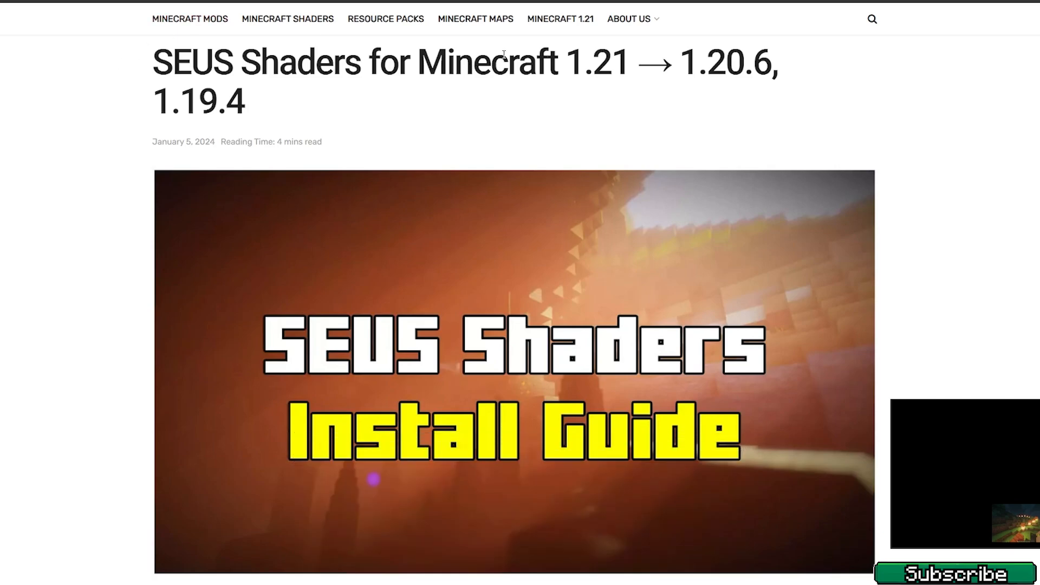
scroll("down", 3)
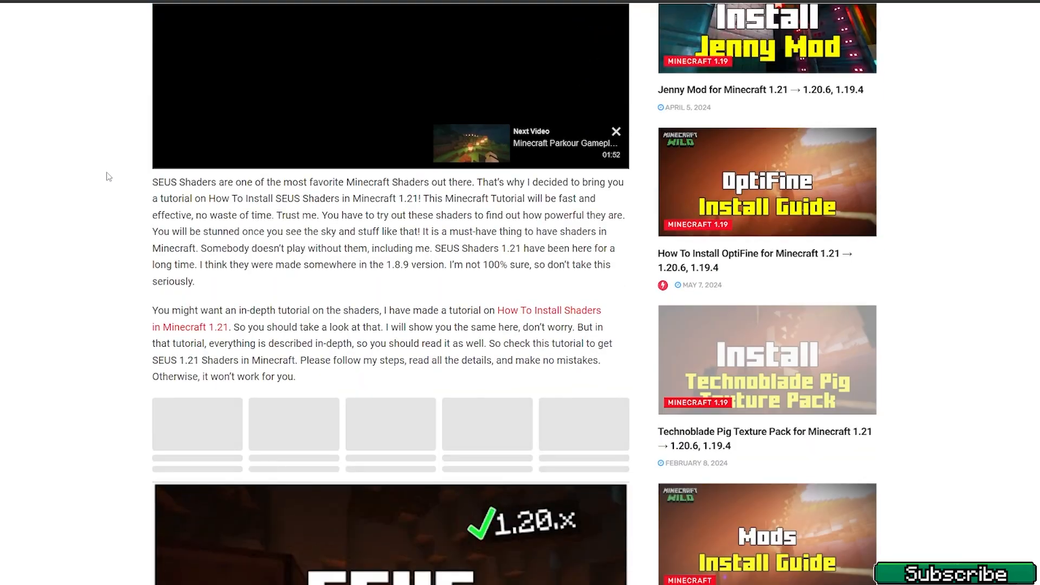
scroll("down", 3)
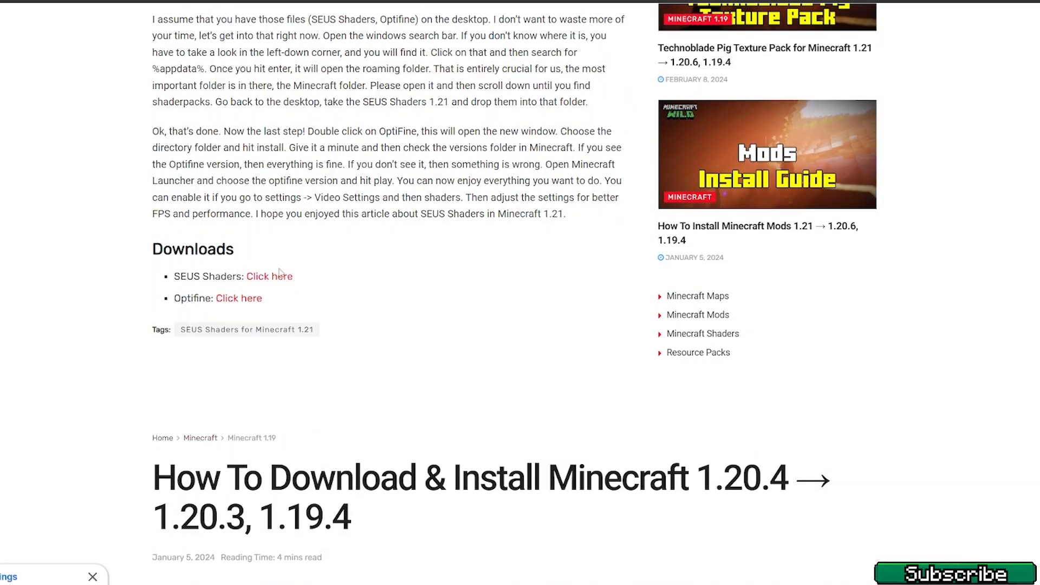
scroll("down", 3)
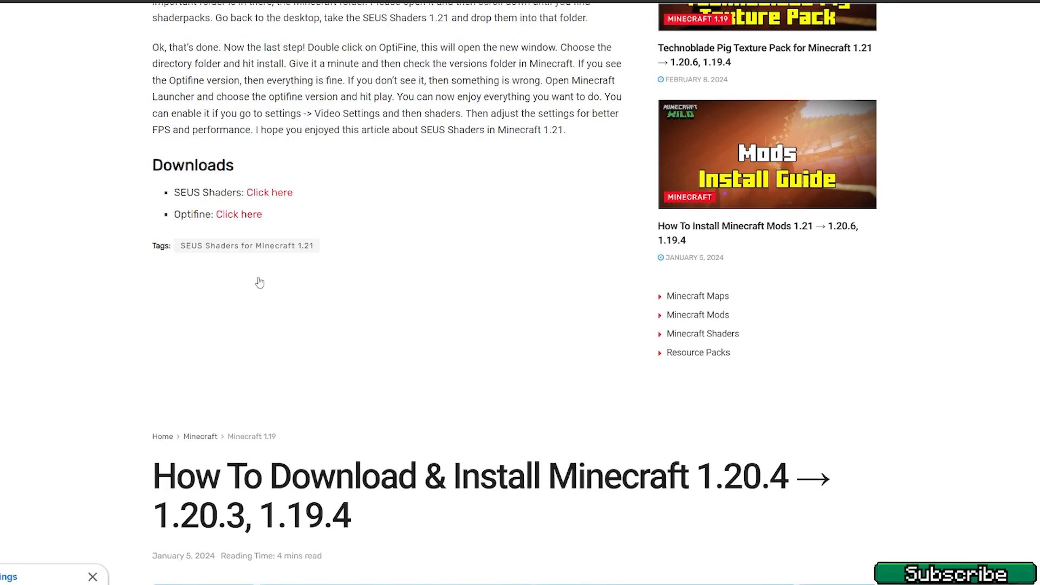
scroll("up", 3)
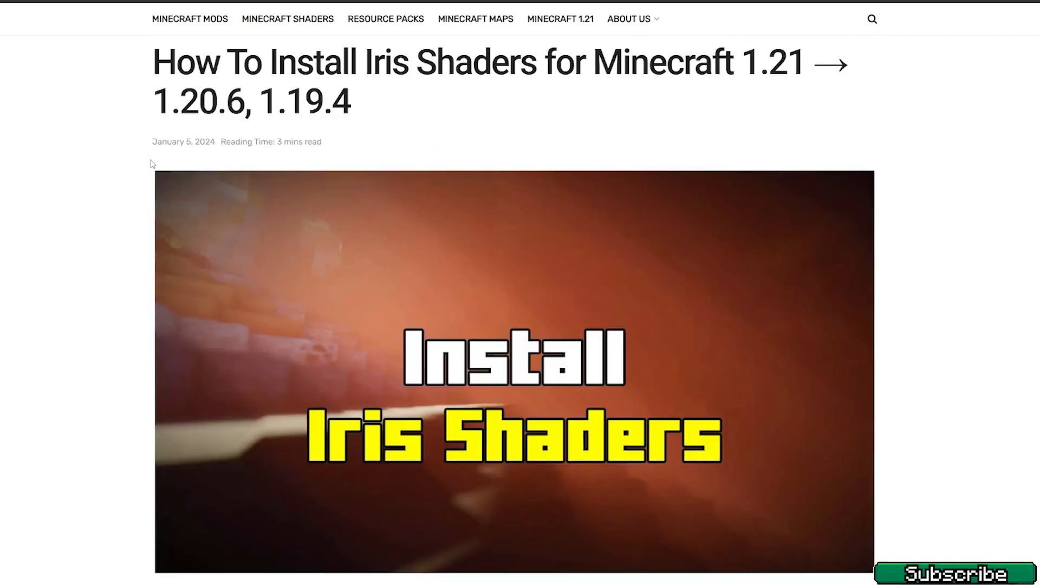
mouse_move(107, 188)
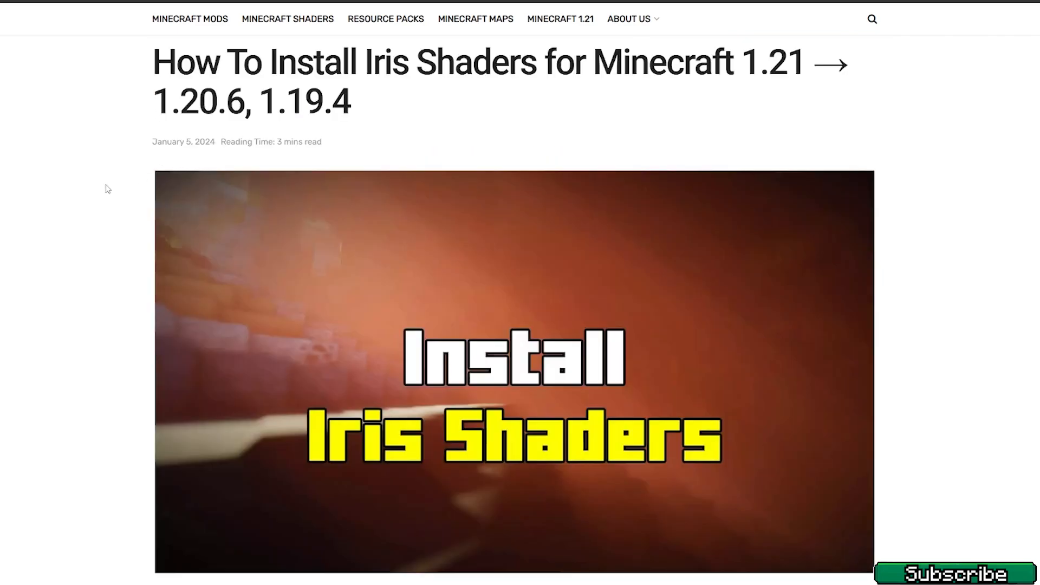
mouse_move(94, 197)
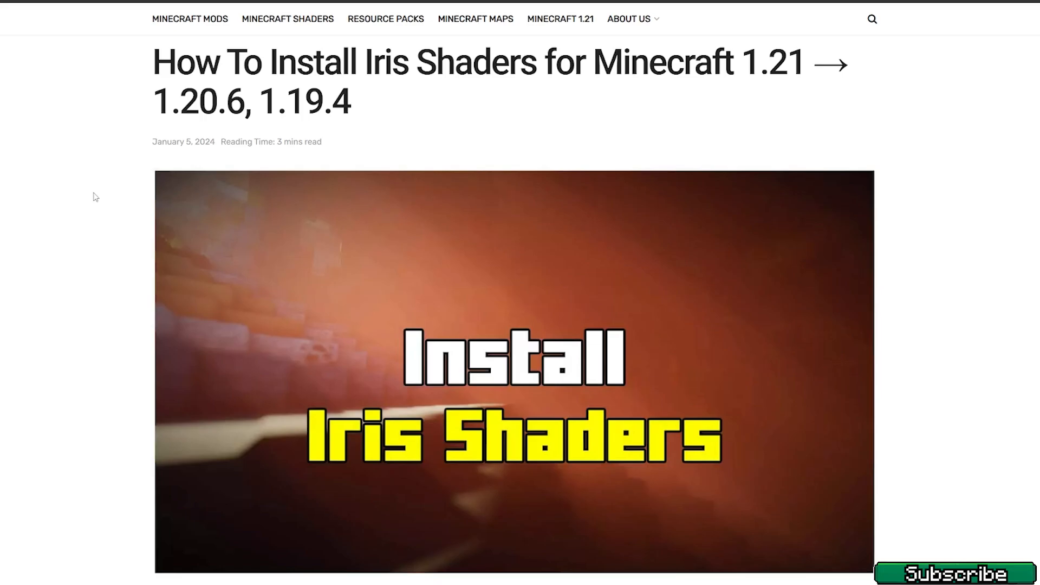
Scroll through the intro of the 'How To Install Iris Shaders for Minecraft 1.21' guide.
scroll("down", 3)
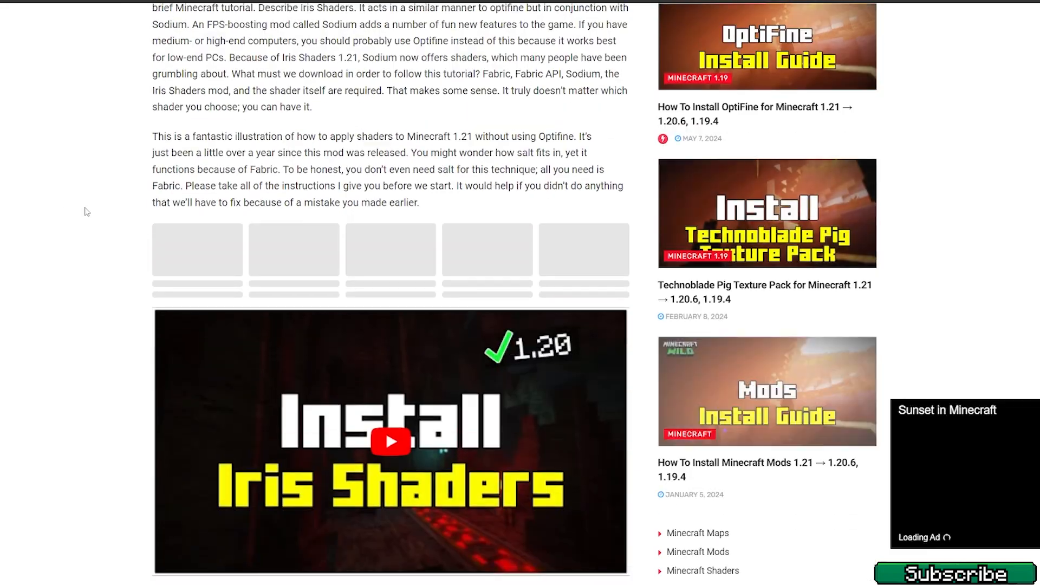
scroll("down", 3)
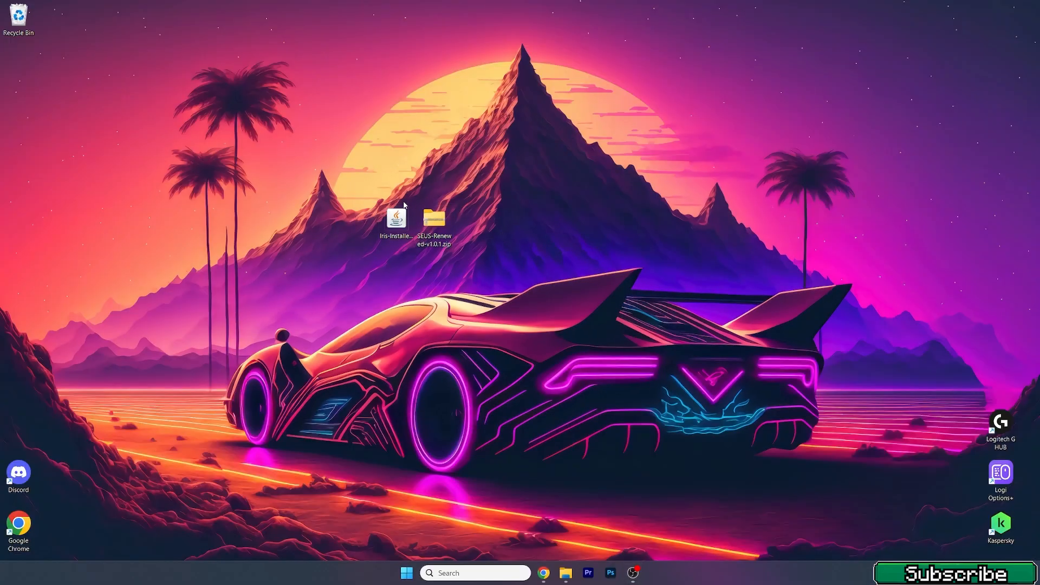
mouse_move(465, 579)
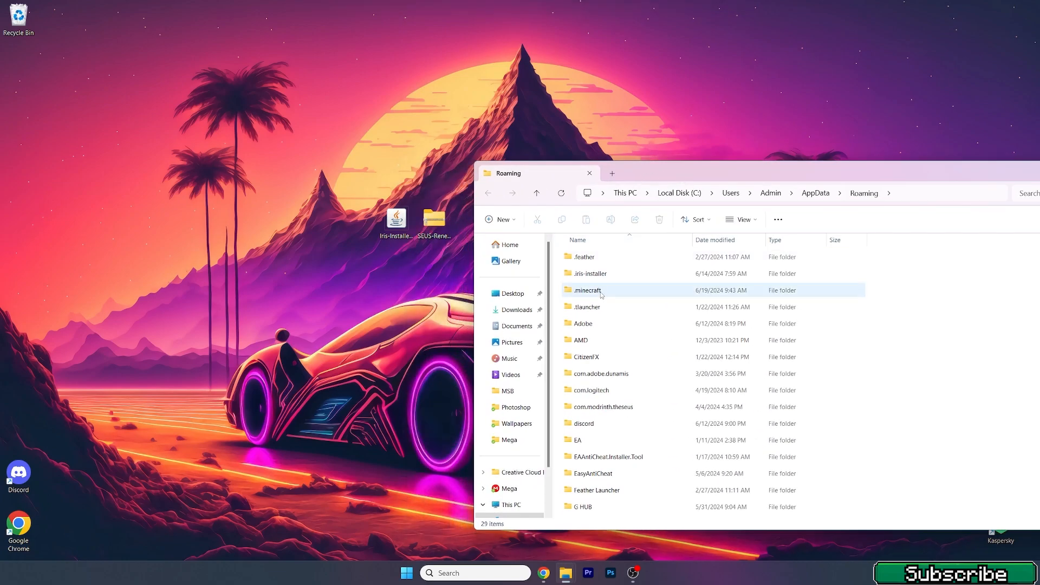
Open the .minecraft folder, then its versions folder.
double_click(589, 289)
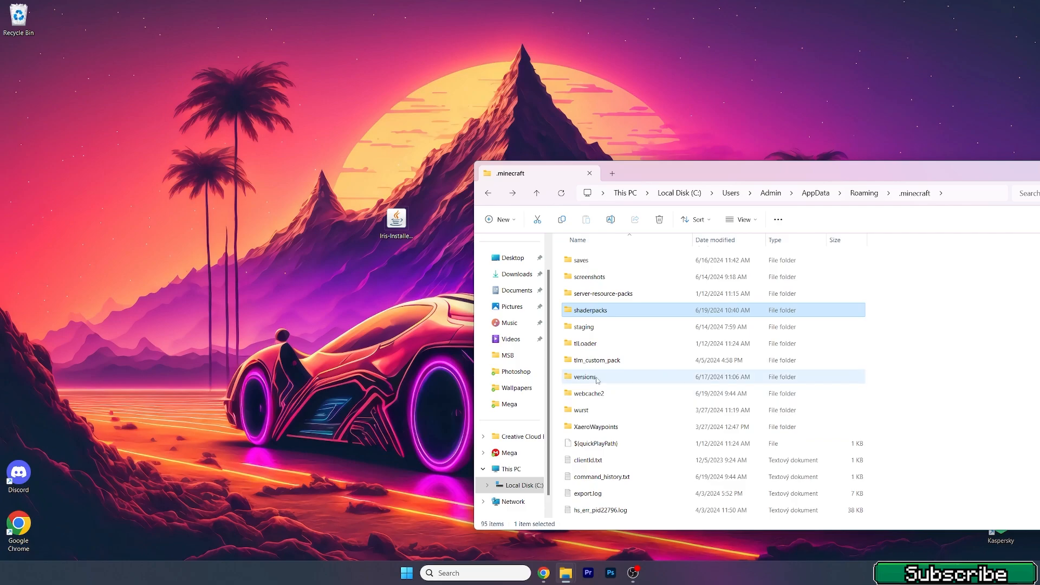
double_click(585, 377)
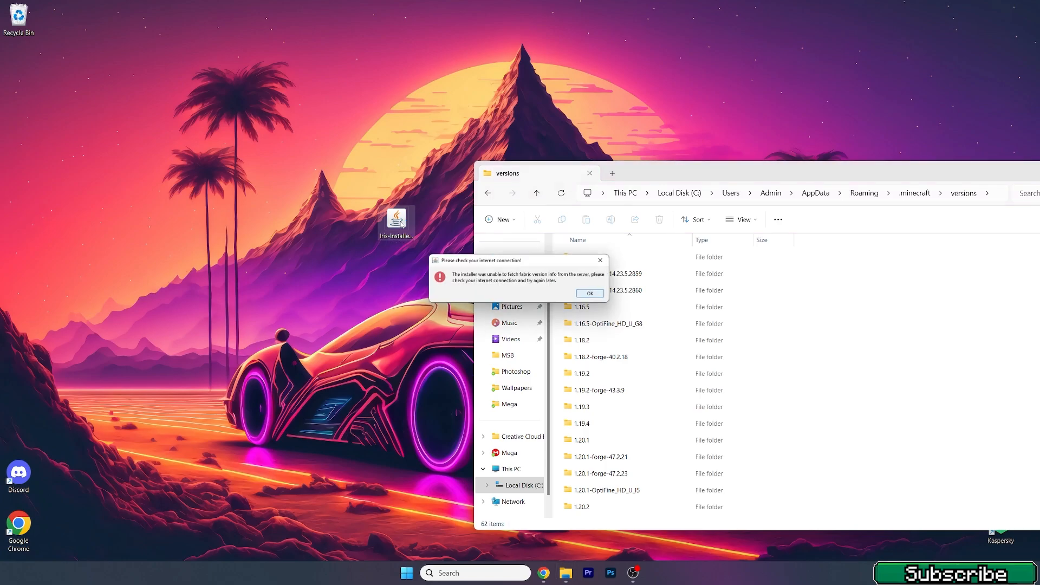
Dismiss the connection error, relaunch the Iris installer and pick game version 1.21.
left_click(590, 293)
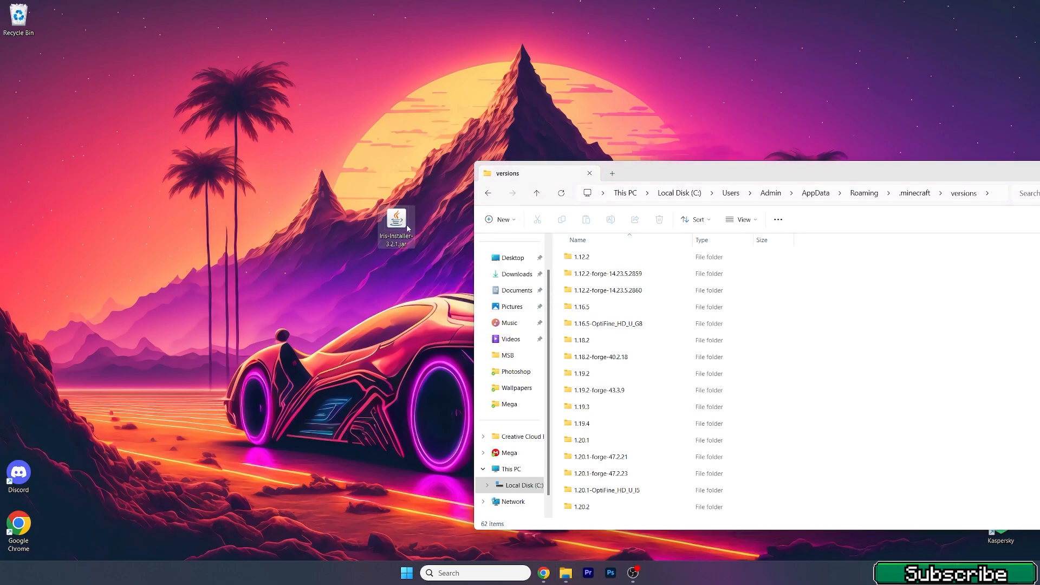
double_click(395, 218)
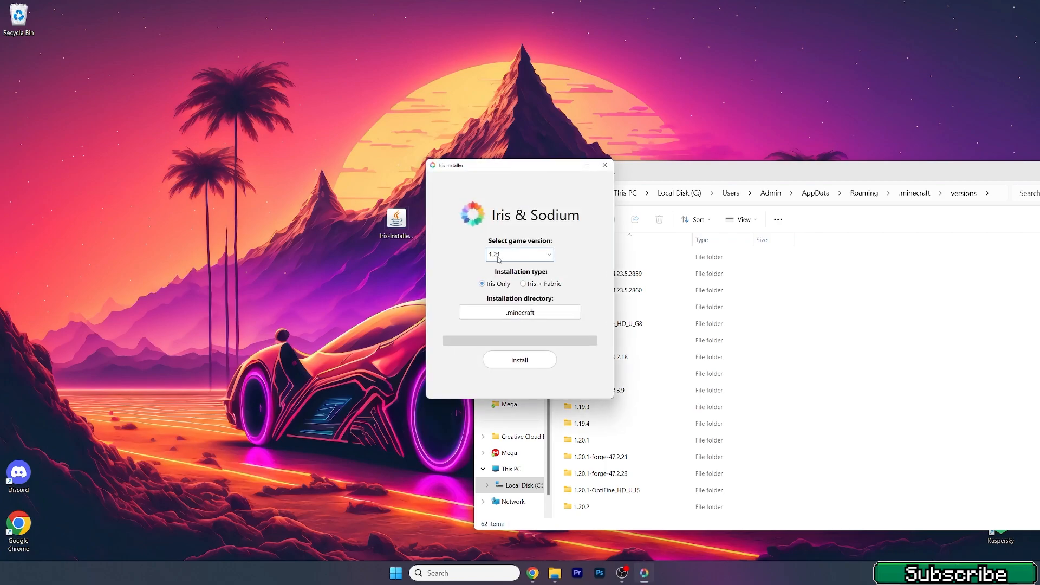
left_click(520, 254)
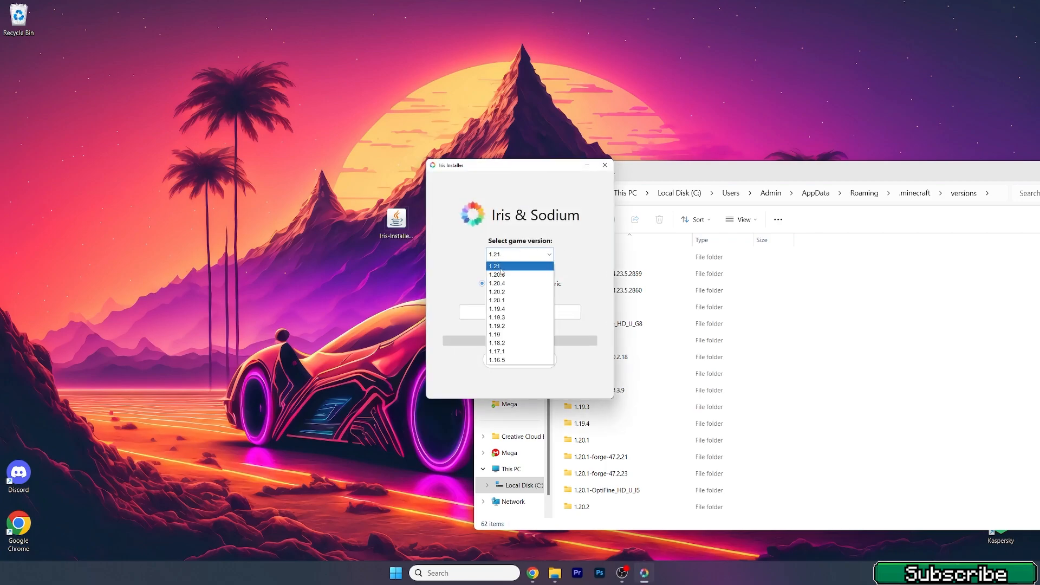
left_click(494, 265)
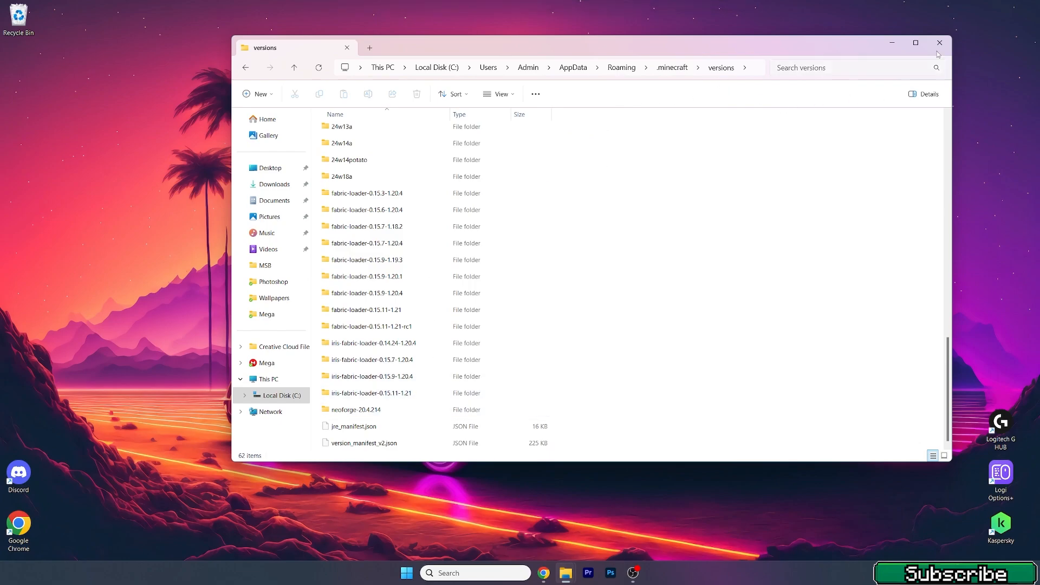
Close the versions folder window now showing iris-fabric-loader-0.15.11-1.21.
left_click(939, 42)
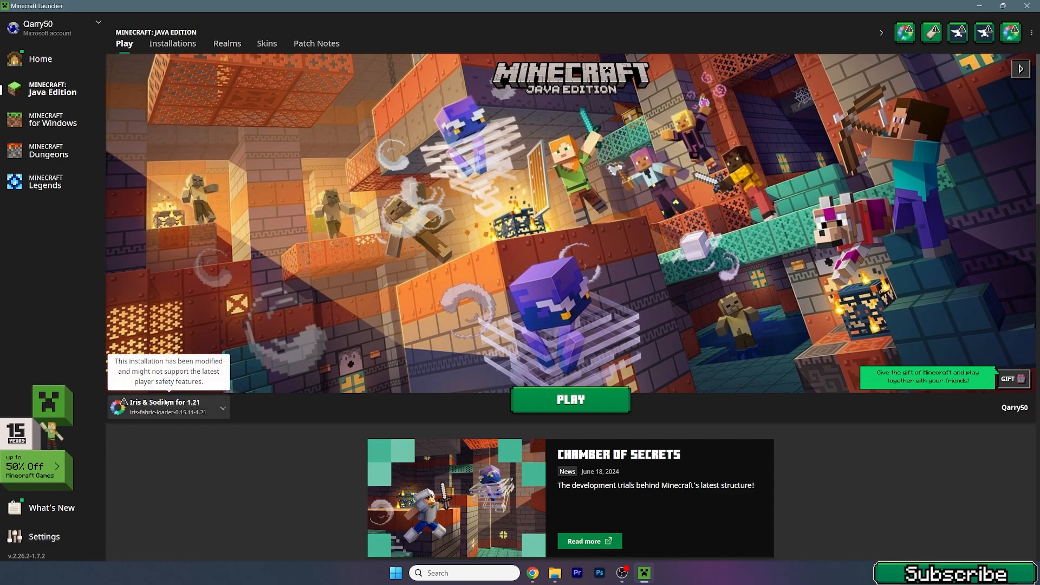
Play Minecraft using the 'Iris & Sodium for 1.21' installation.
left_click(570, 399)
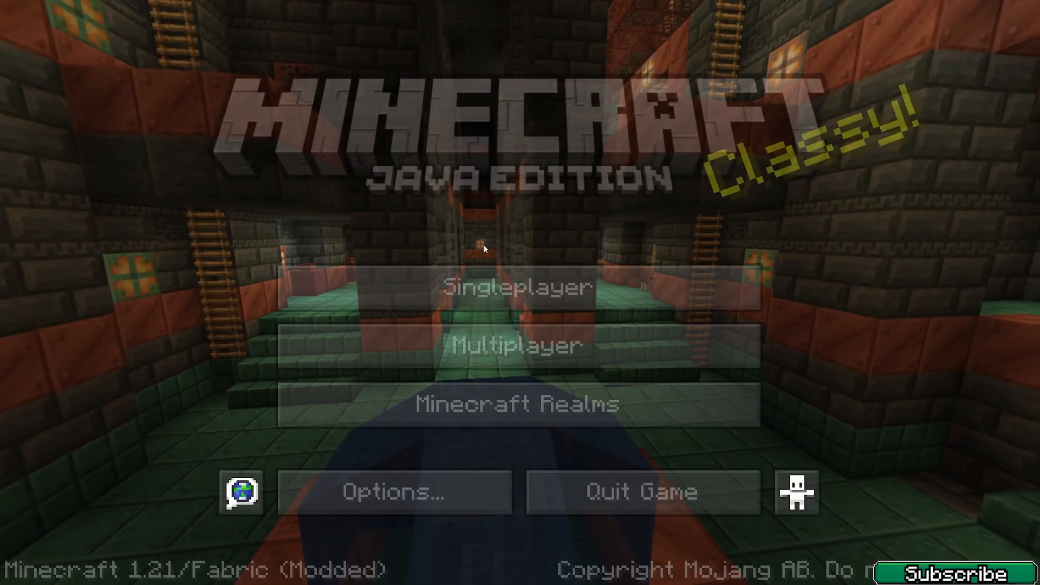
Load the desert village world from Singleplayer and bring up the shader pack screen.
left_click(517, 288)
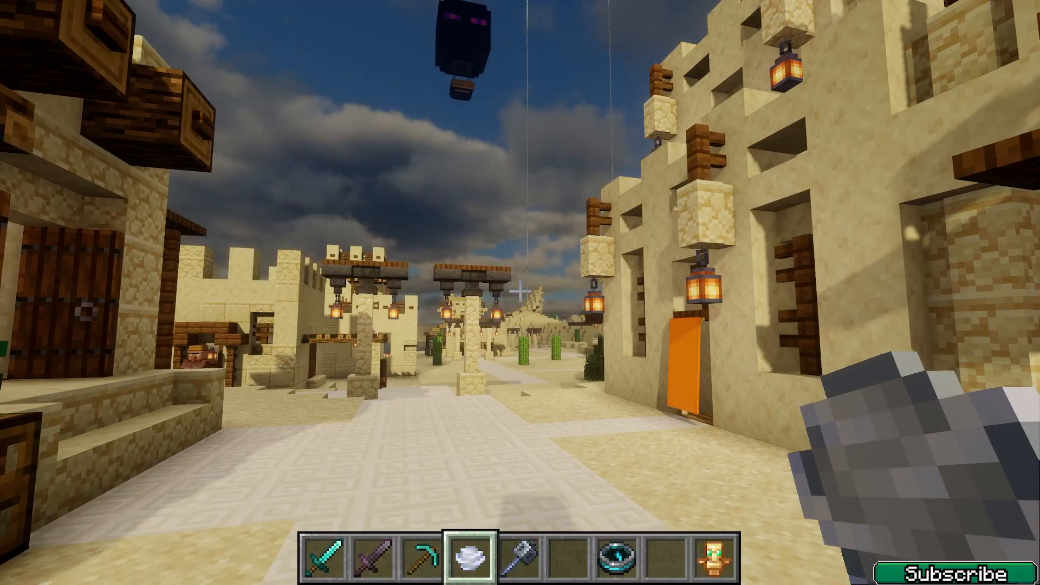
key("Escape")
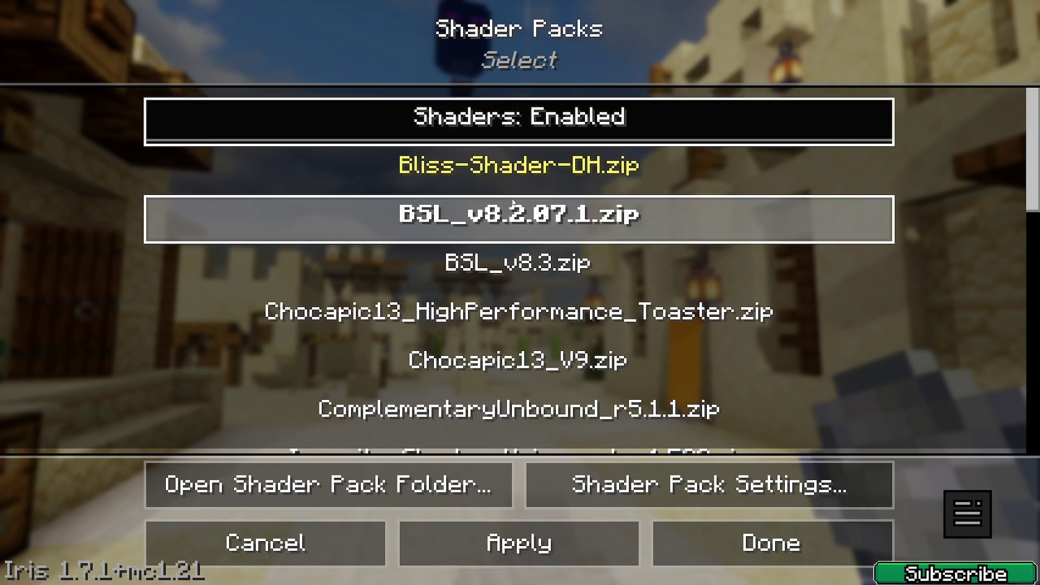
Apply SEUS-Renewed-v1.0.1.zip in Shader Packs and return to the game.
scroll("down", 3)
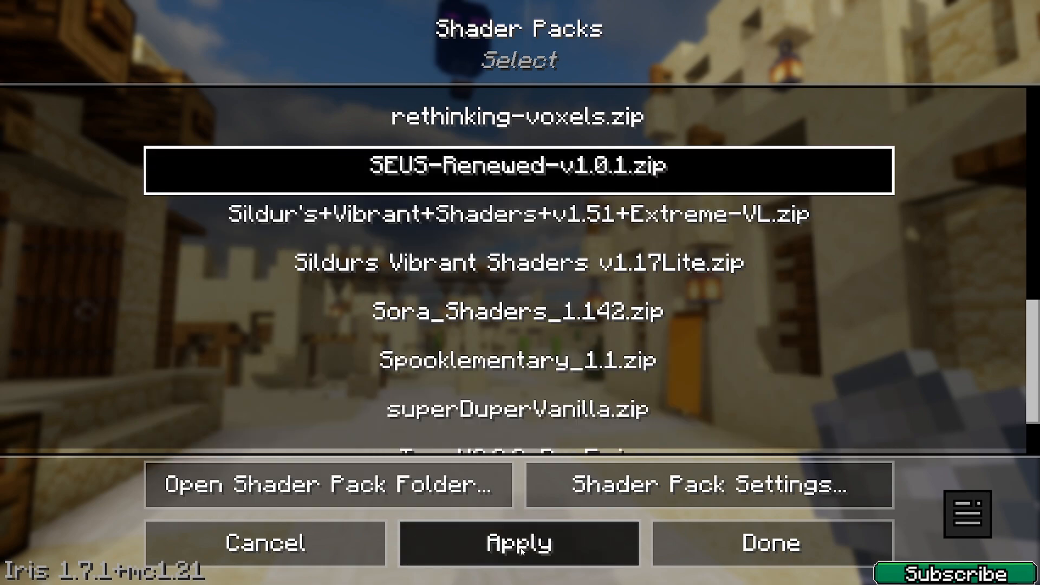
left_click(519, 550)
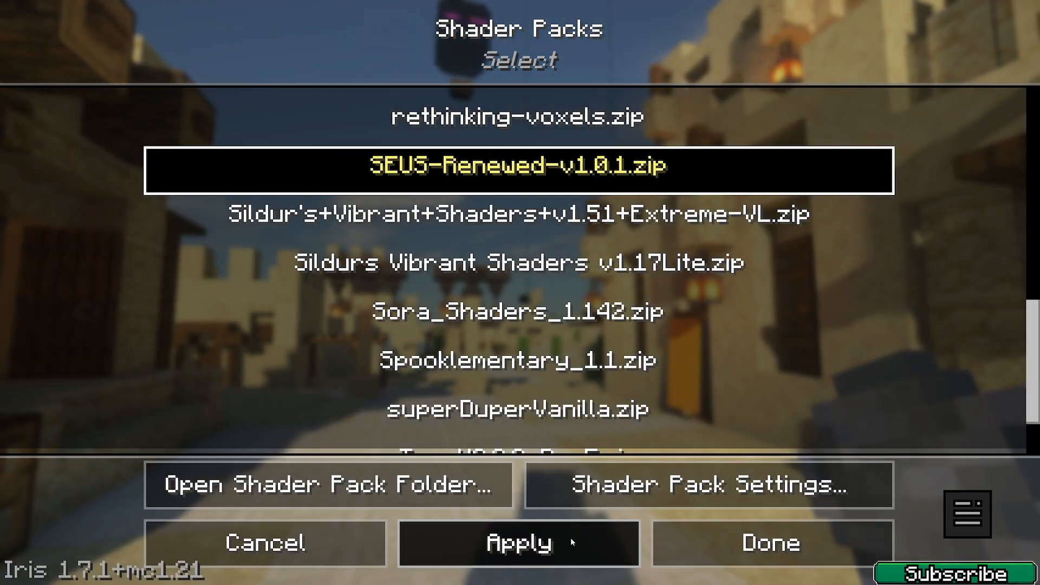
left_click(774, 541)
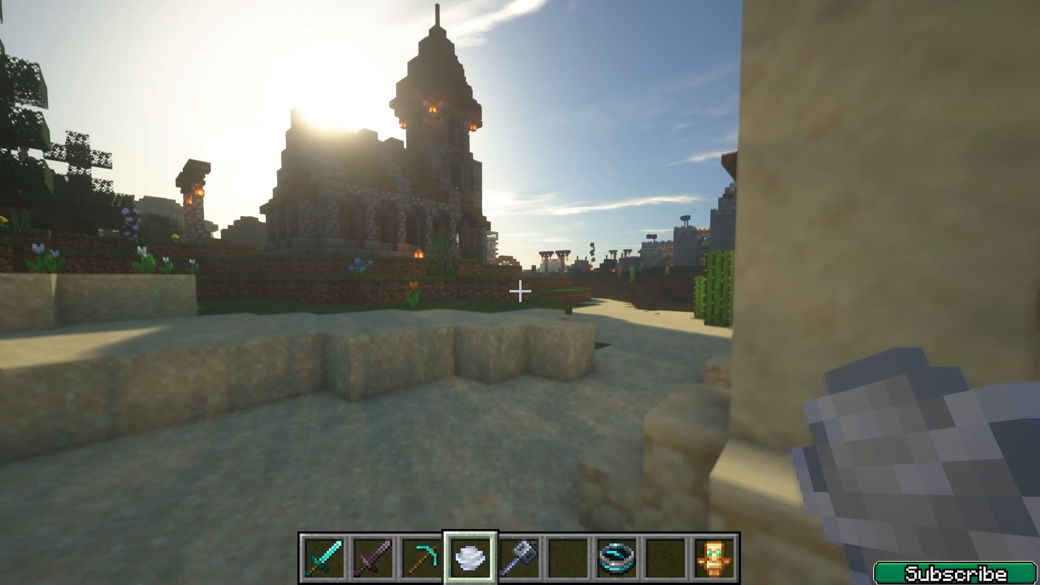
mouse_move(520, 292)
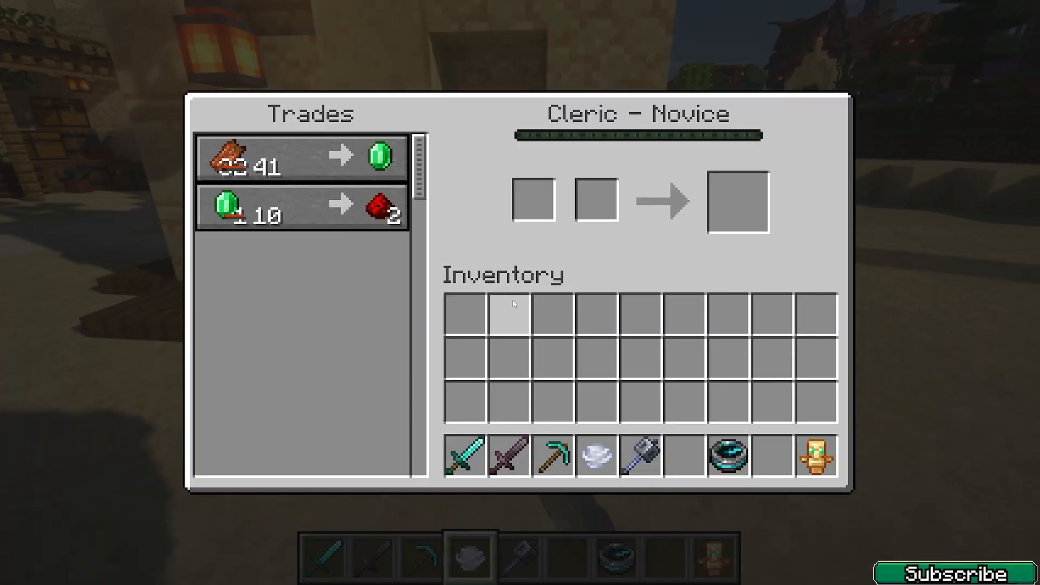
Close the villager trading screen and switch to the mace in hotbar slot 5.
key("Escape")
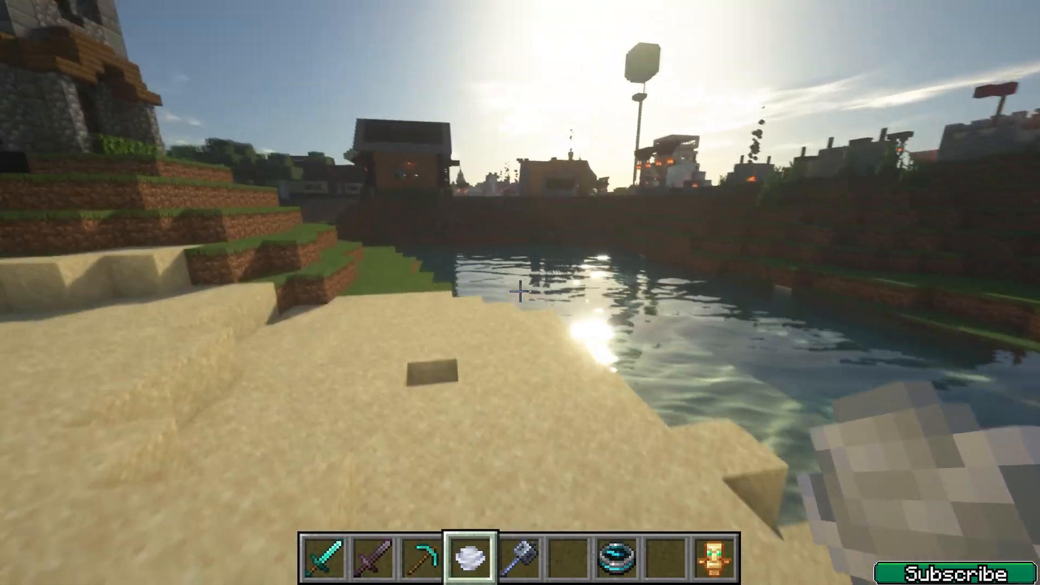
key("5")
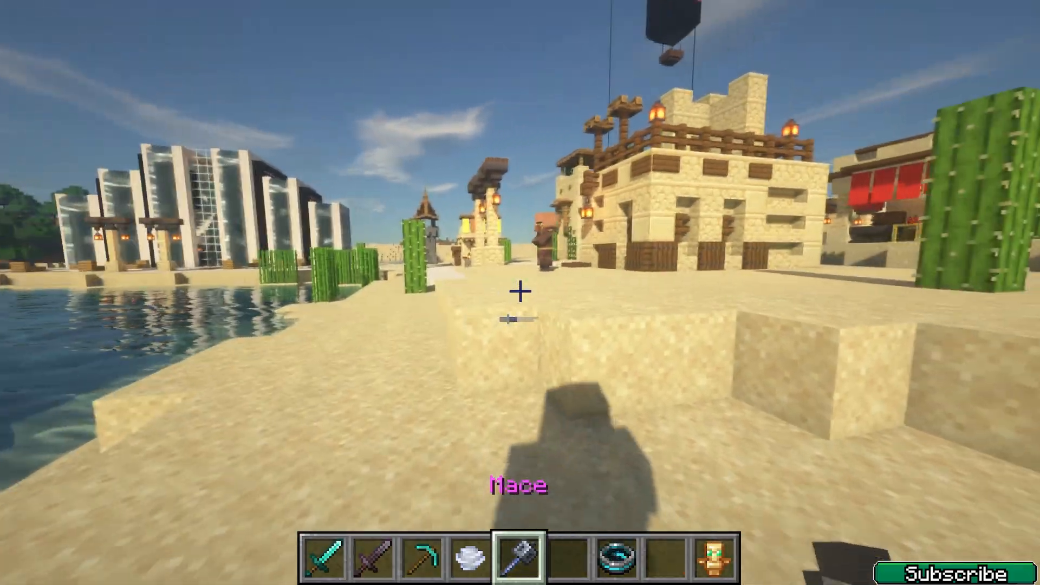